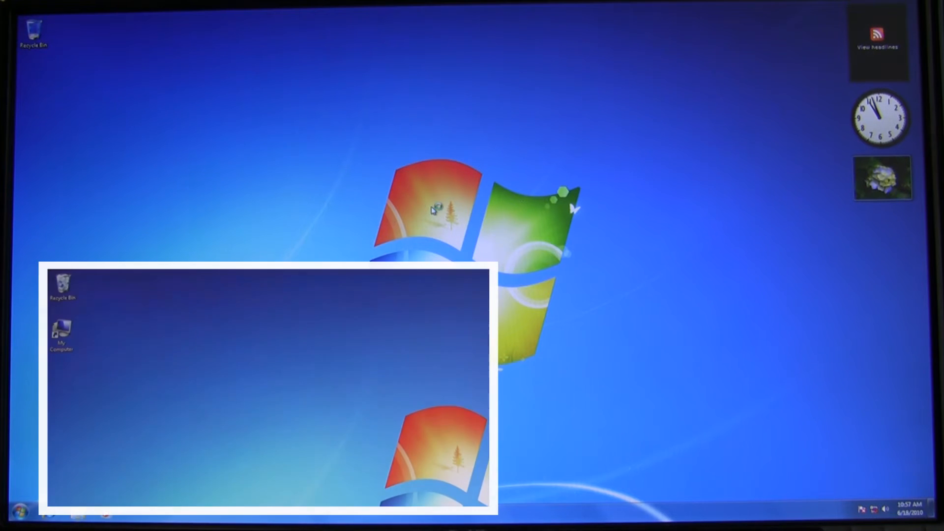
Open Computer and launch ZoomText setup from the ZoomText DVD drive
double_click(61, 332)
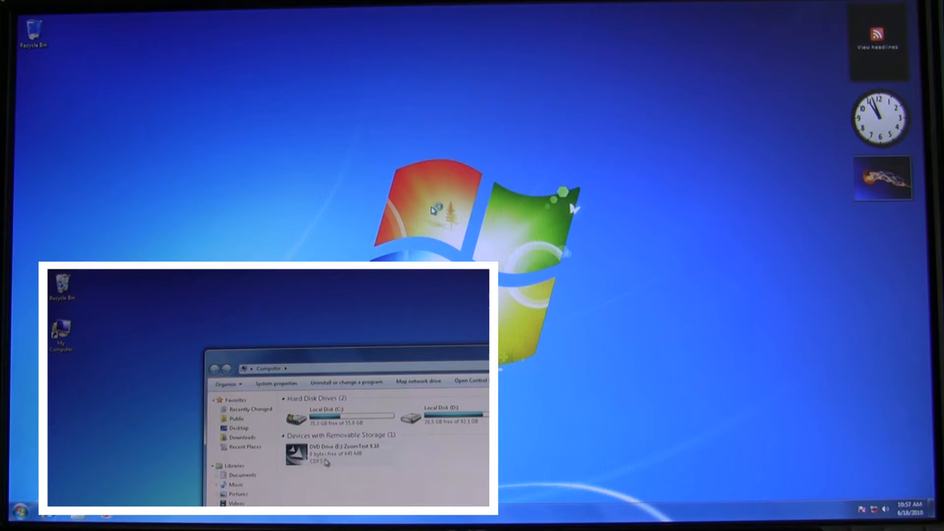
double_click(320, 454)
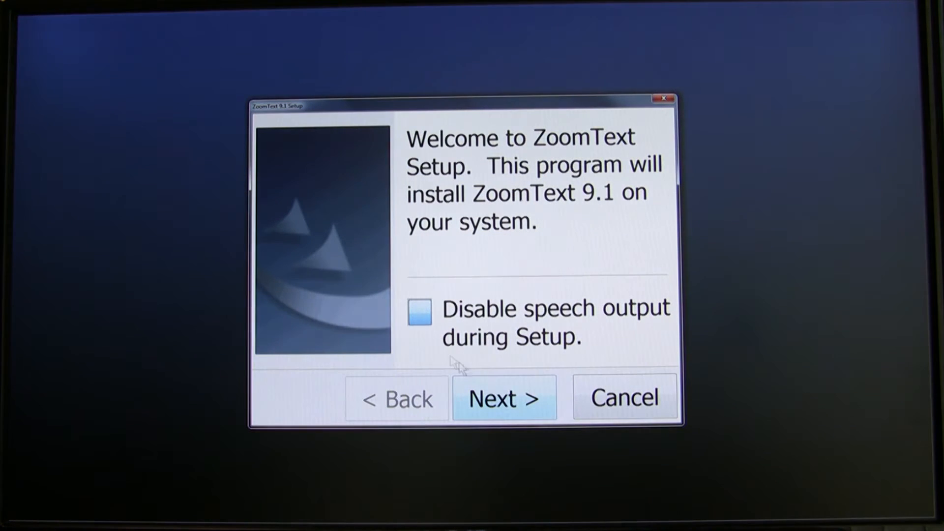
Disable speech output during setup and continue past the welcome page
click(420, 312)
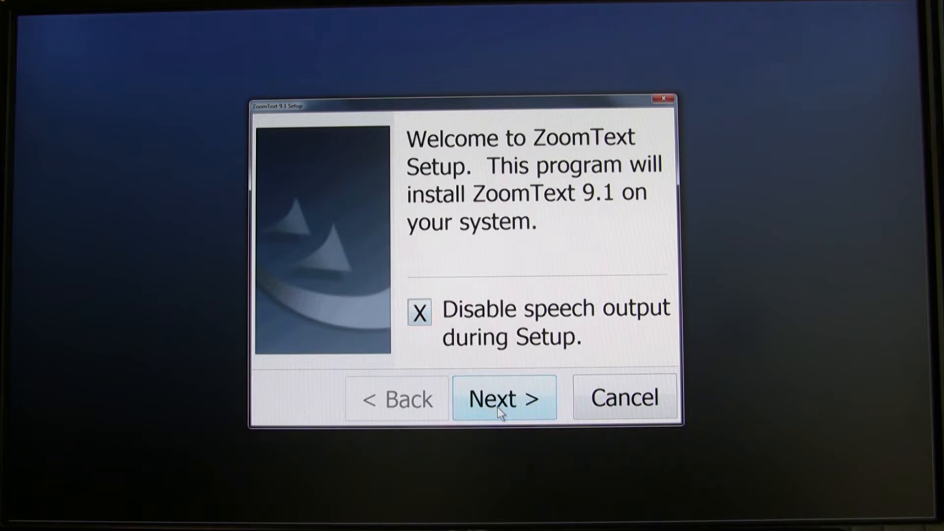
click(503, 398)
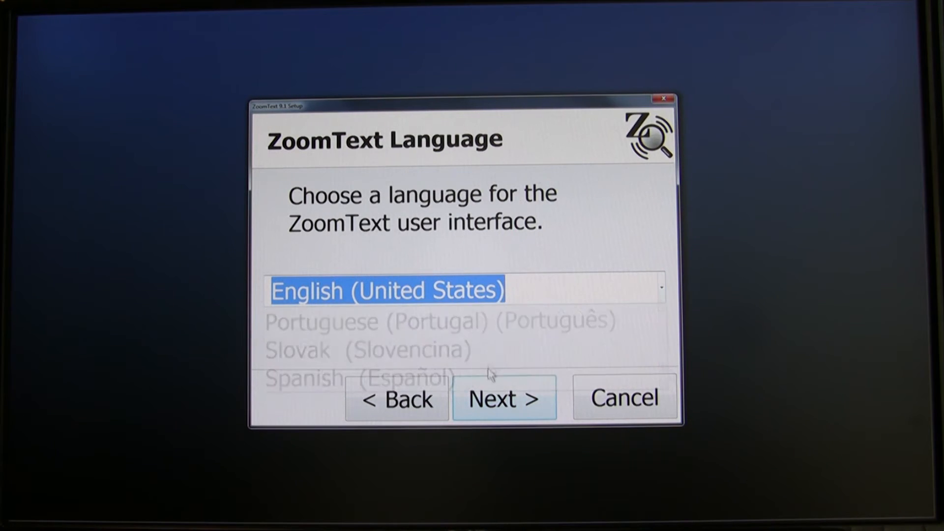
Keep English (United States) as the language and accept the license terms
click(504, 398)
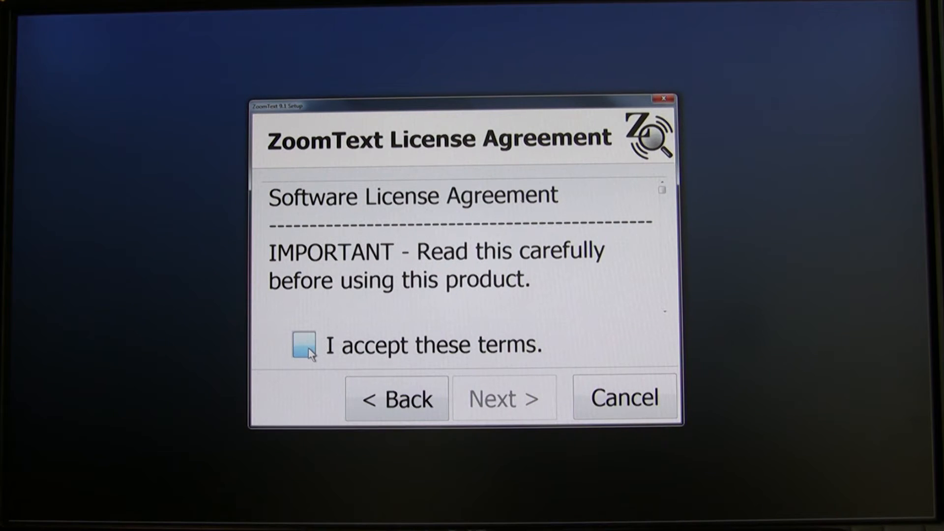
click(304, 346)
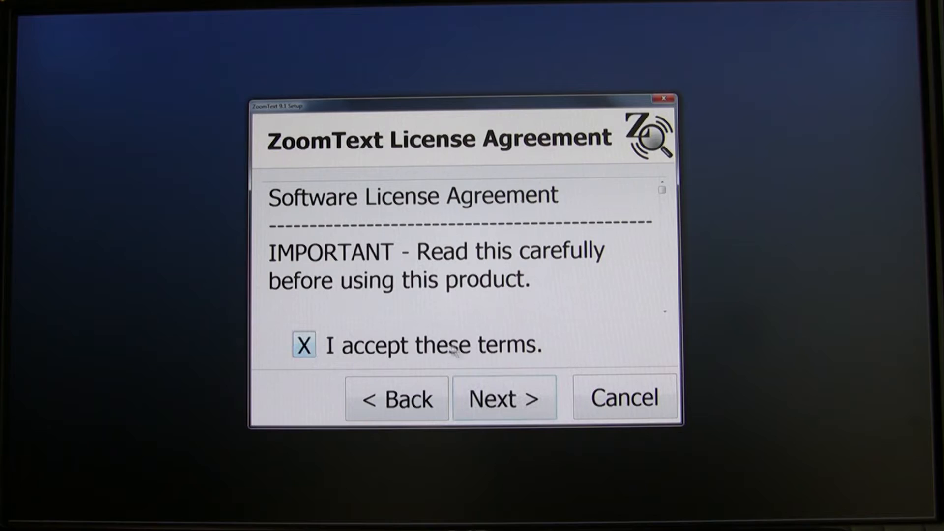
click(505, 398)
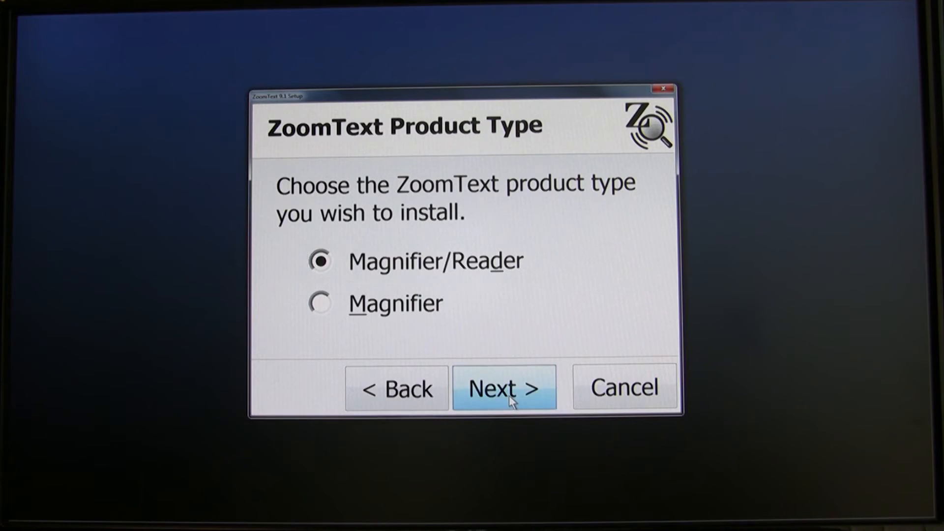
Keep Magnifier/Reader, then enter user name and company 'Ai Squared'
click(504, 388)
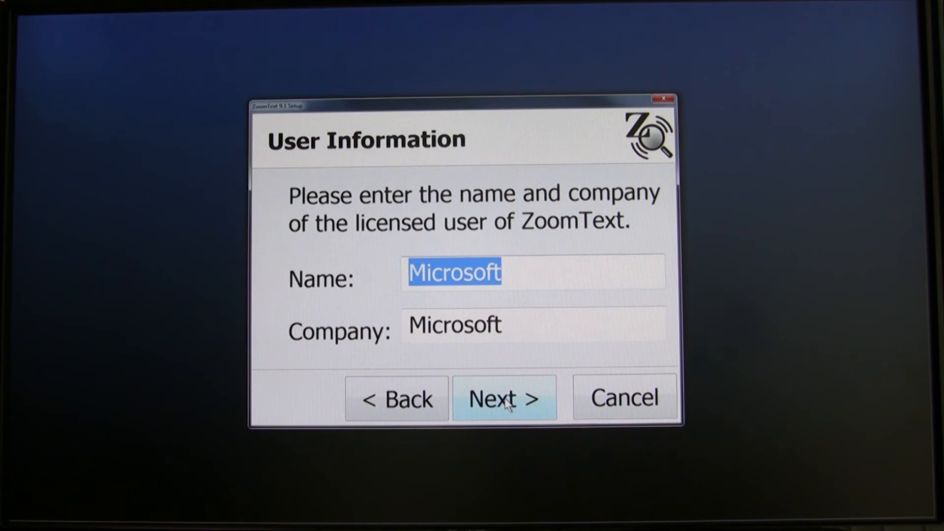
text(Derek Bove)
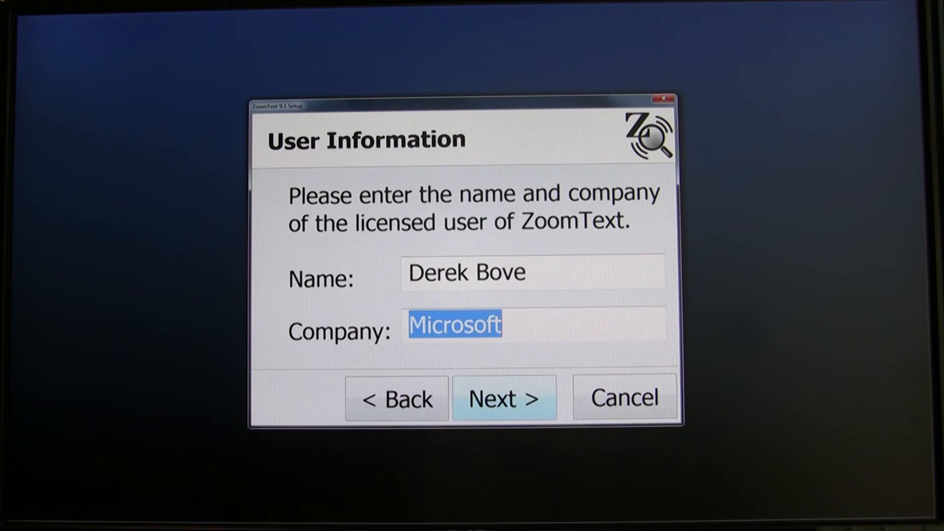
text(Ai Square)
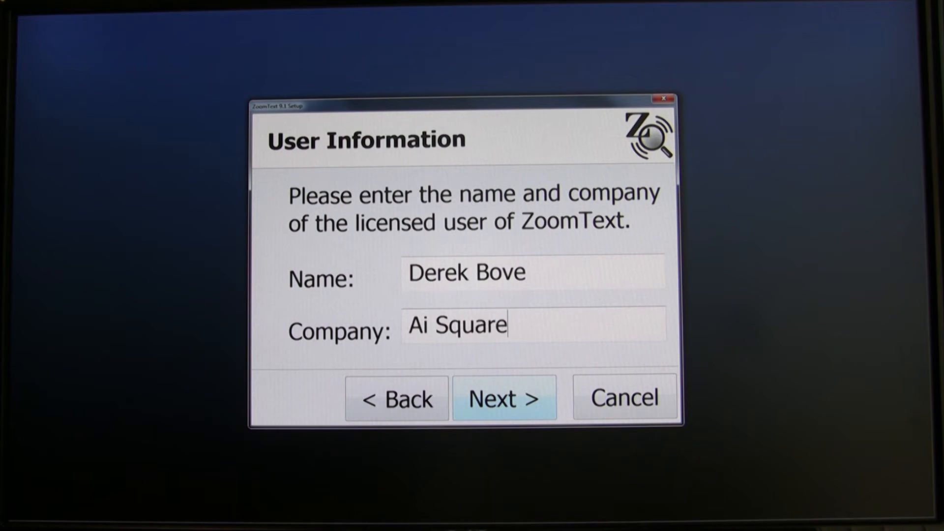
text(d)
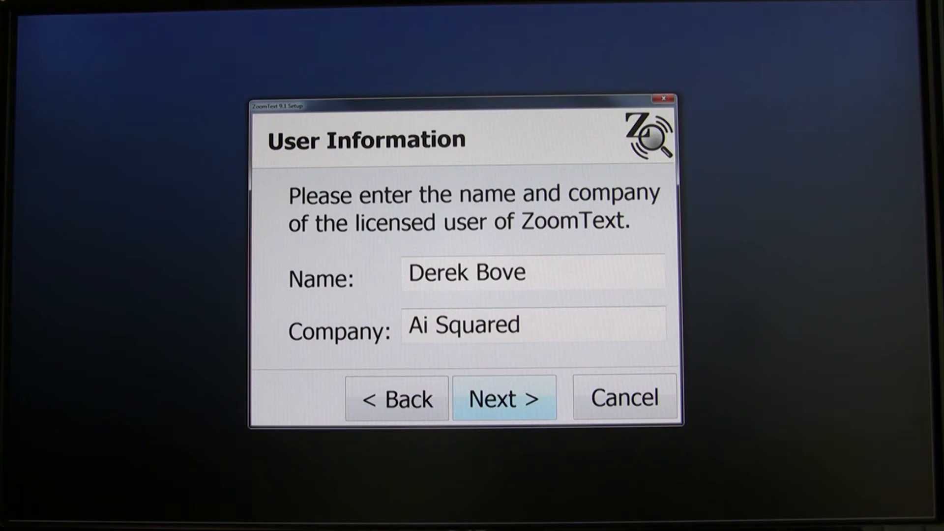
click(505, 398)
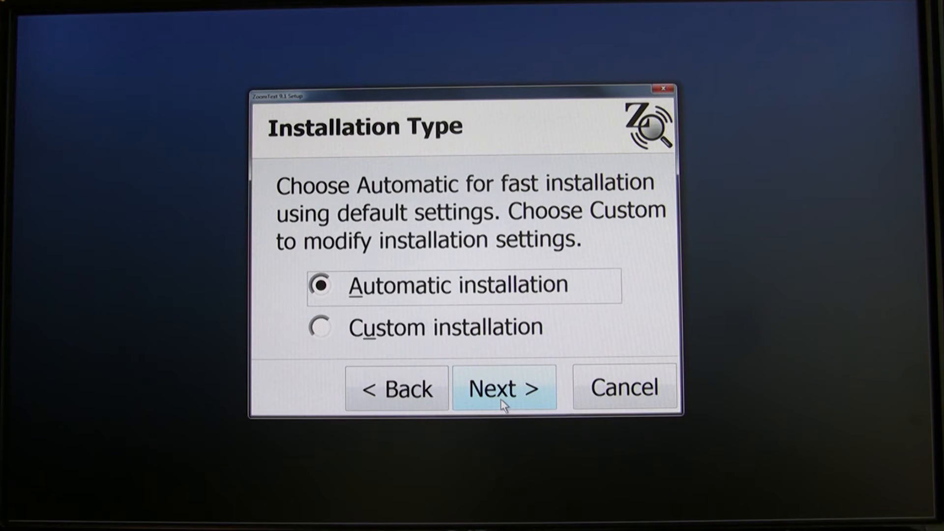
Start the installation with the Automatic installation type
click(505, 389)
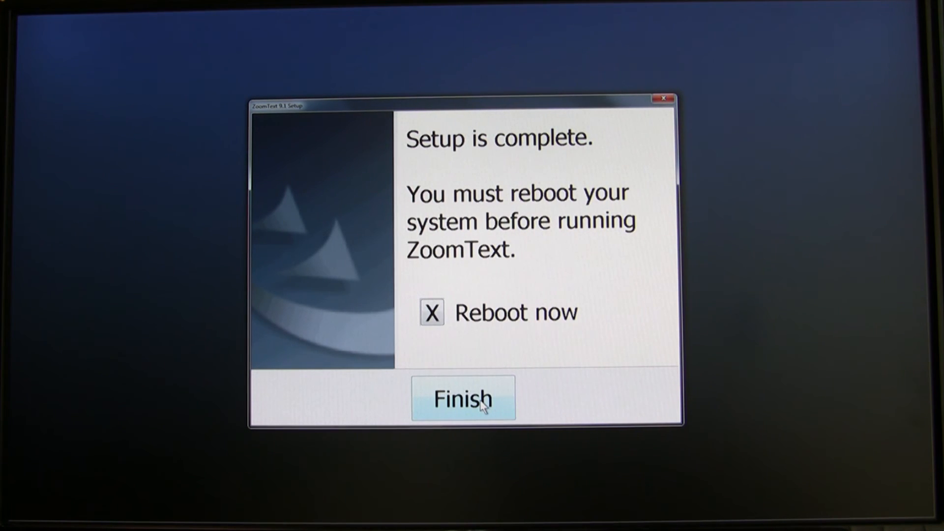
Finish the wizard with 'Reboot now' checked so Windows shuts down
click(463, 399)
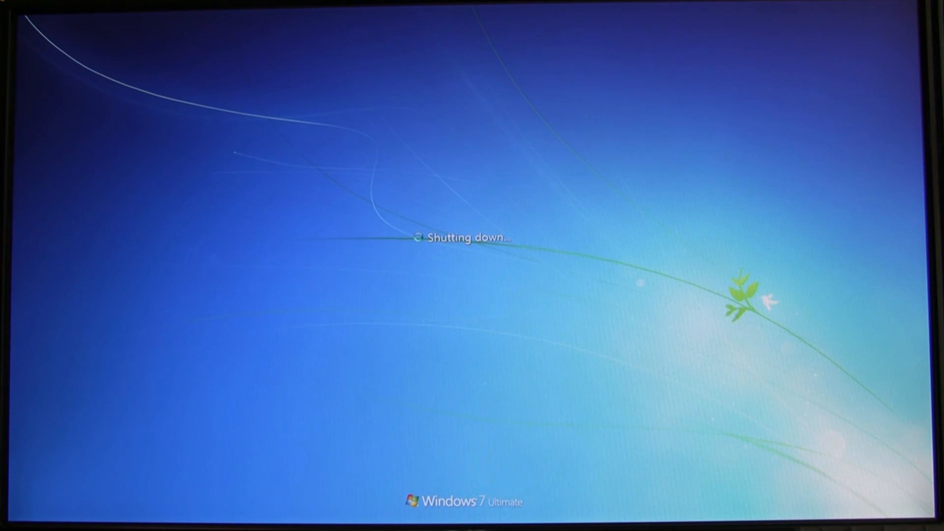